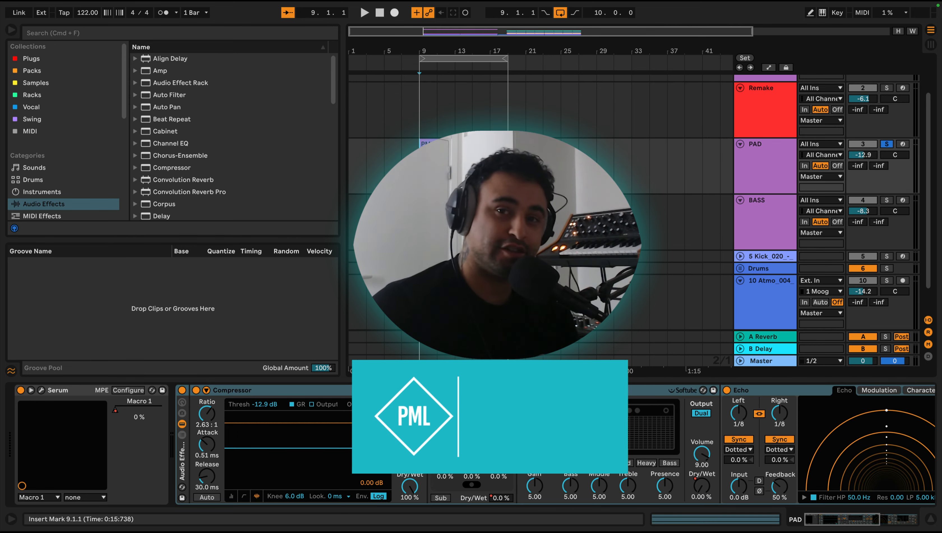
Duplicate the PAD track into a copy named 'remake' keeping the PML PD Formant Pad clip.
{"action": "left_click", "coordinate": [363, 12]}
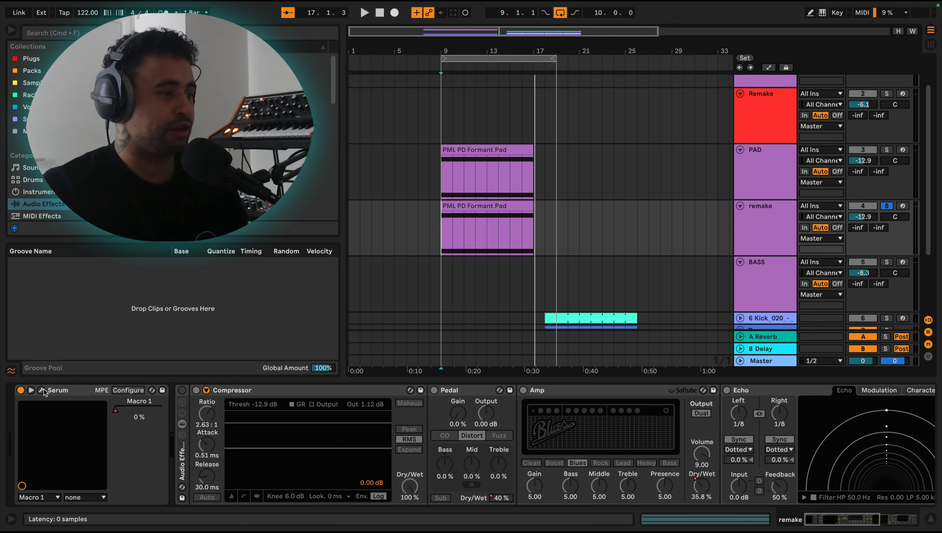
In Serum's editor, enable OSC B and raise unison voices to thicken the oscillators.
{"action": "left_click", "coordinate": [48, 390]}
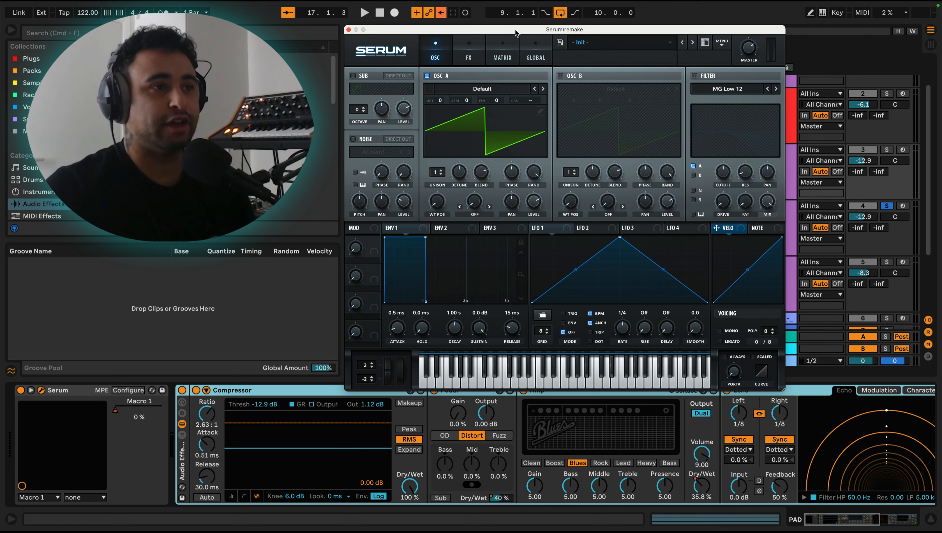
{"action": "mouse_move", "coordinate": [509, 108]}
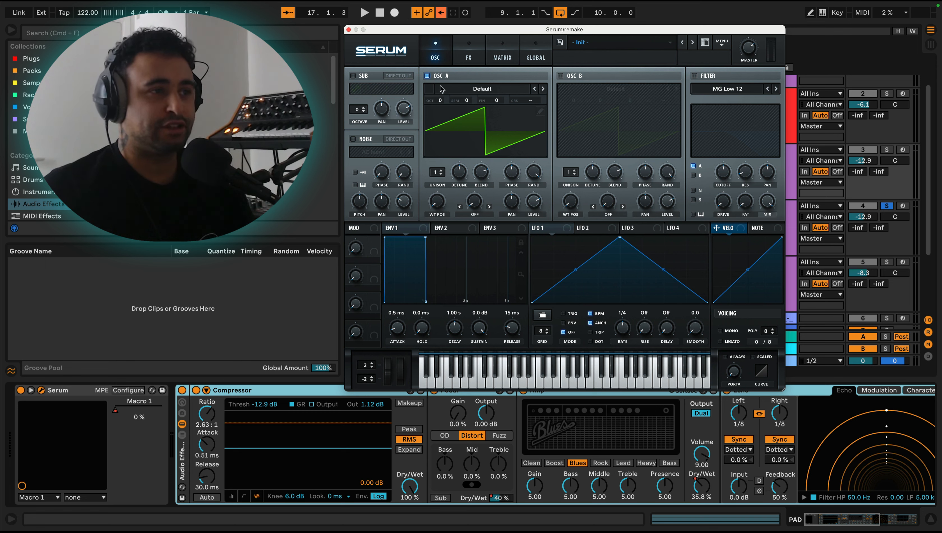
{"action": "mouse_move", "coordinate": [562, 82]}
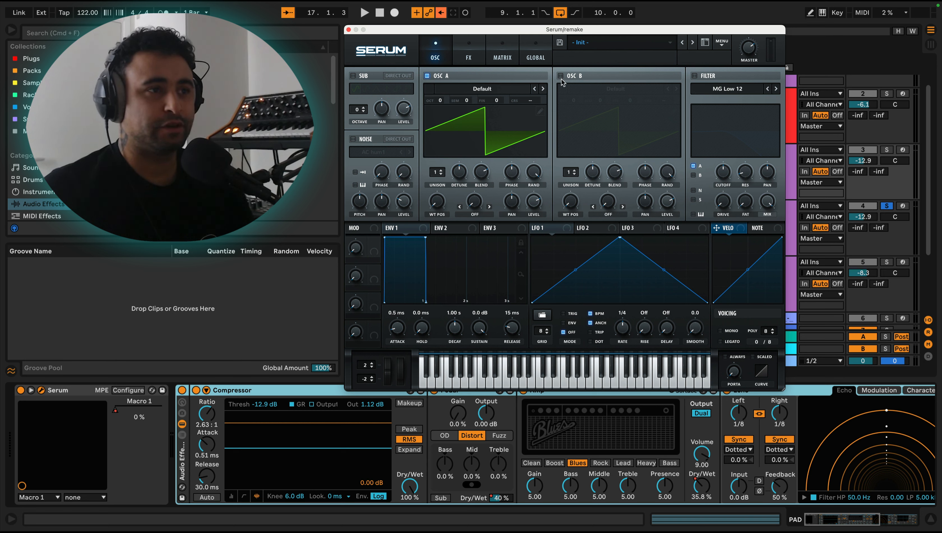
{"action": "left_click", "coordinate": [561, 75]}
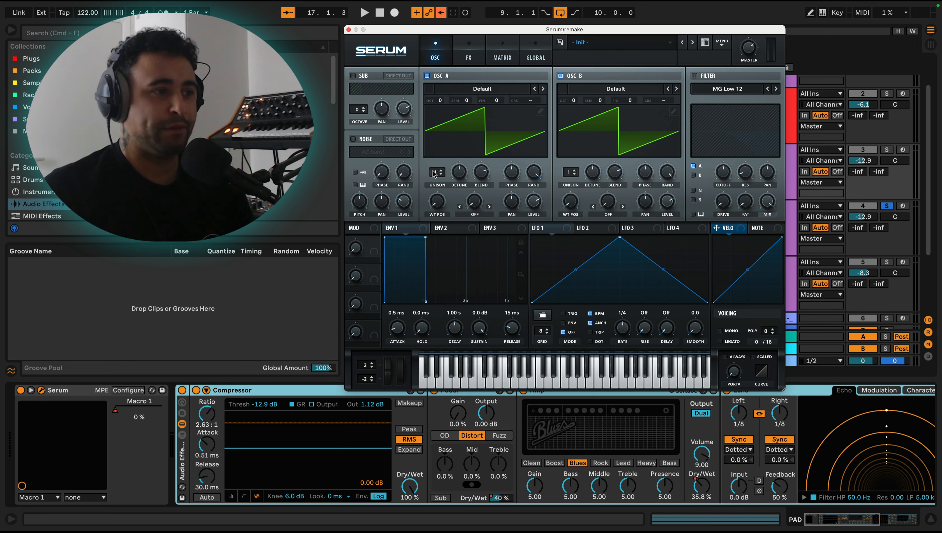
{"action": "left_click_drag", "start_coordinate": [436, 172], "coordinate": [436, 162]}
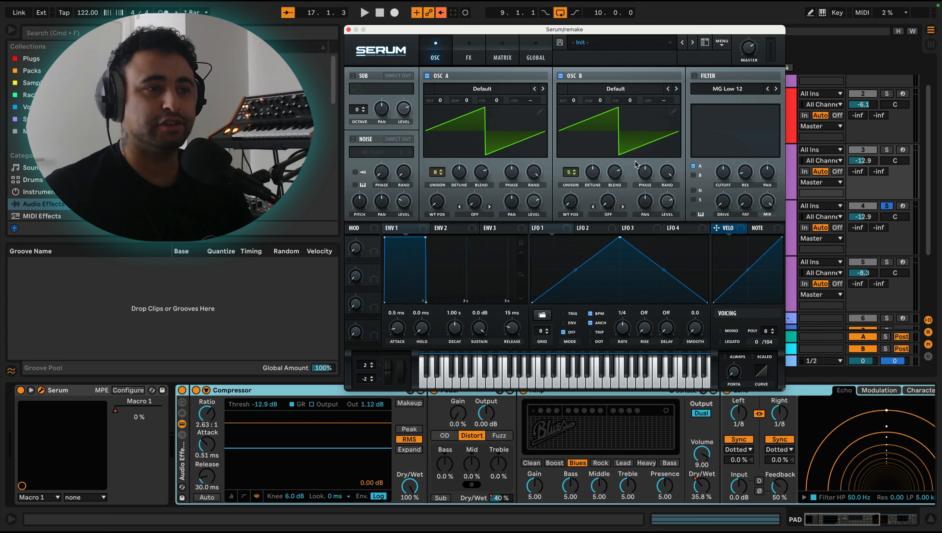
{"action": "mouse_move", "coordinate": [553, 203]}
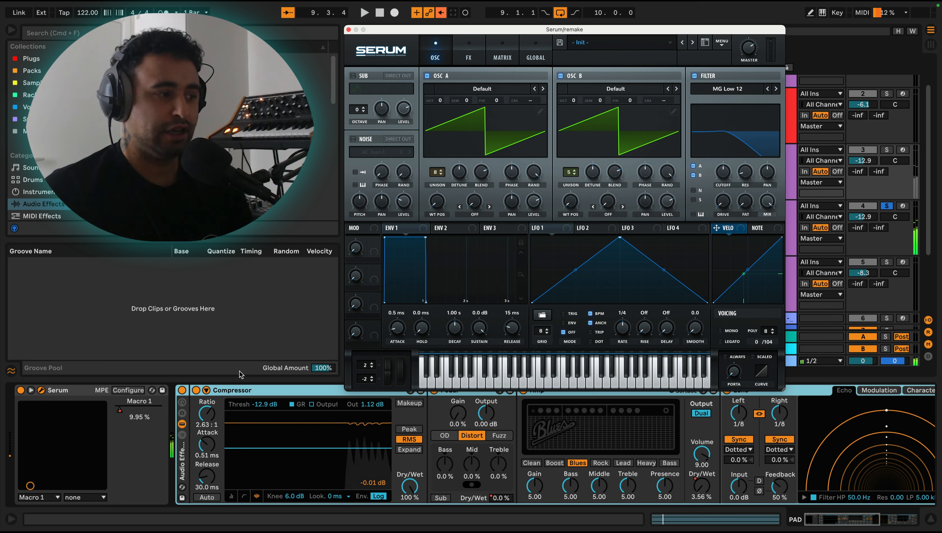
Enable the NOISE oscillator and load the Analog BrightWhite noise sample.
{"action": "left_click", "coordinate": [363, 12]}
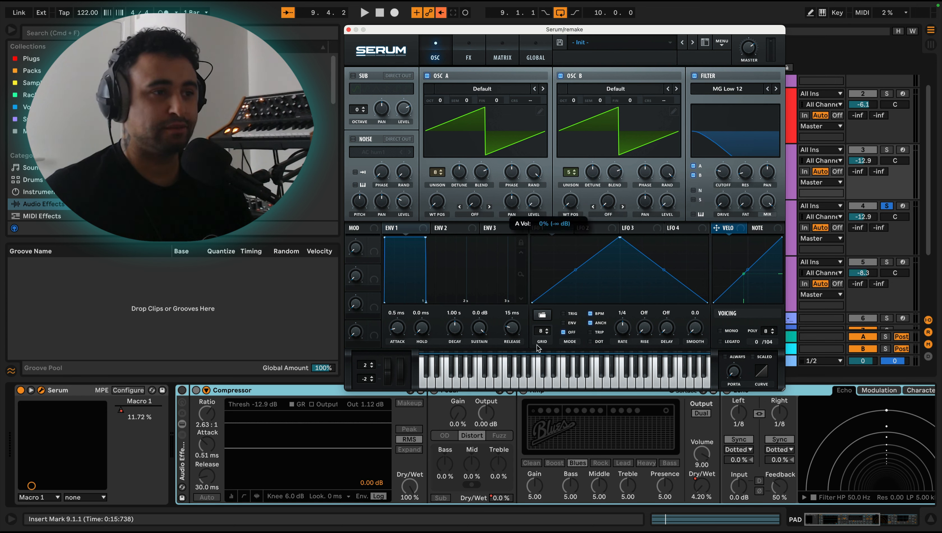
{"action": "left_click", "coordinate": [353, 138]}
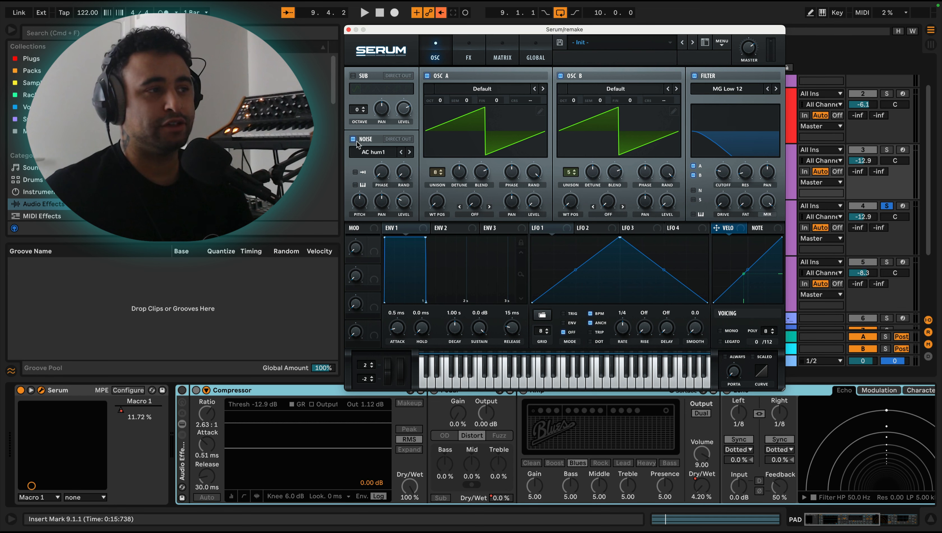
{"action": "left_click", "coordinate": [373, 151]}
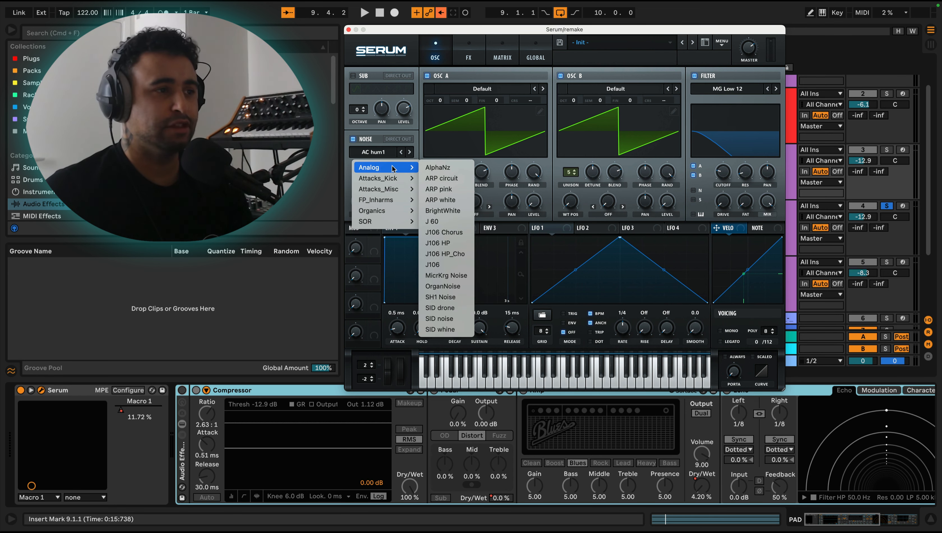
{"action": "left_click", "coordinate": [443, 210]}
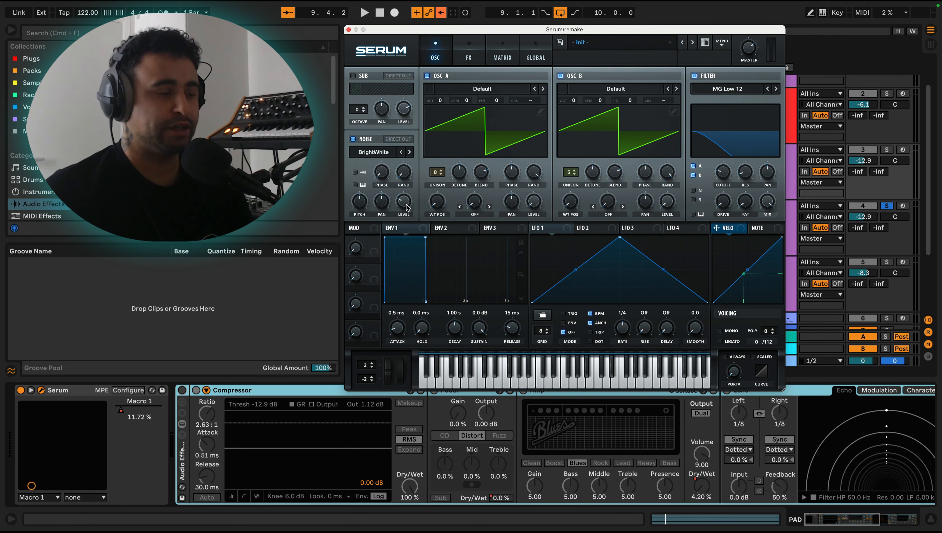
{"action": "mouse_move", "coordinate": [574, 213]}
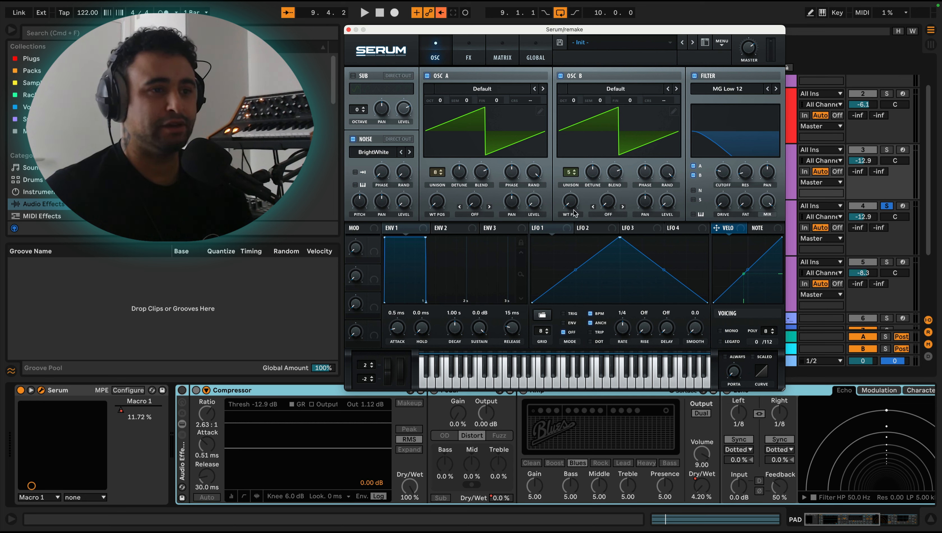
{"action": "mouse_move", "coordinate": [732, 195]}
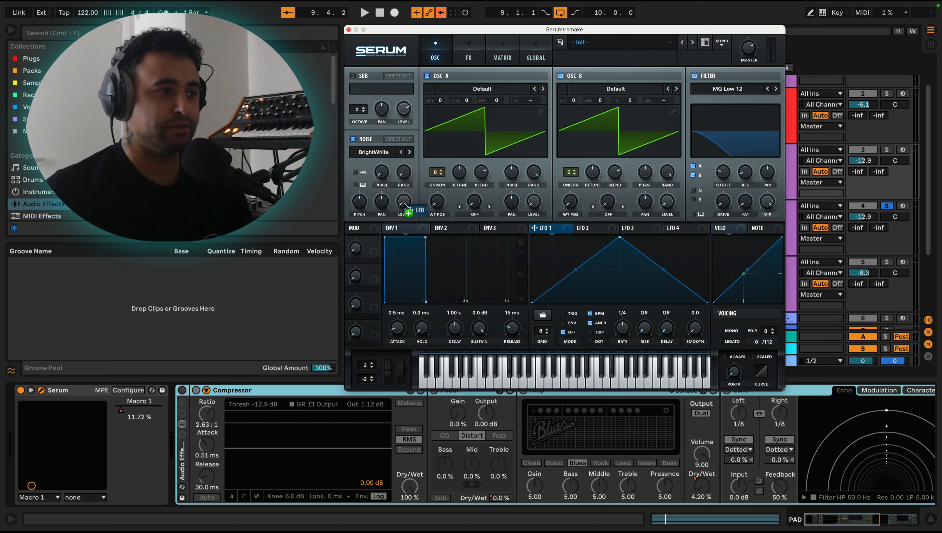
Route LFO 1 to the filter cutoff as a free-running modulation source.
{"action": "left_click_drag", "start_coordinate": [419, 210], "coordinate": [403, 201]}
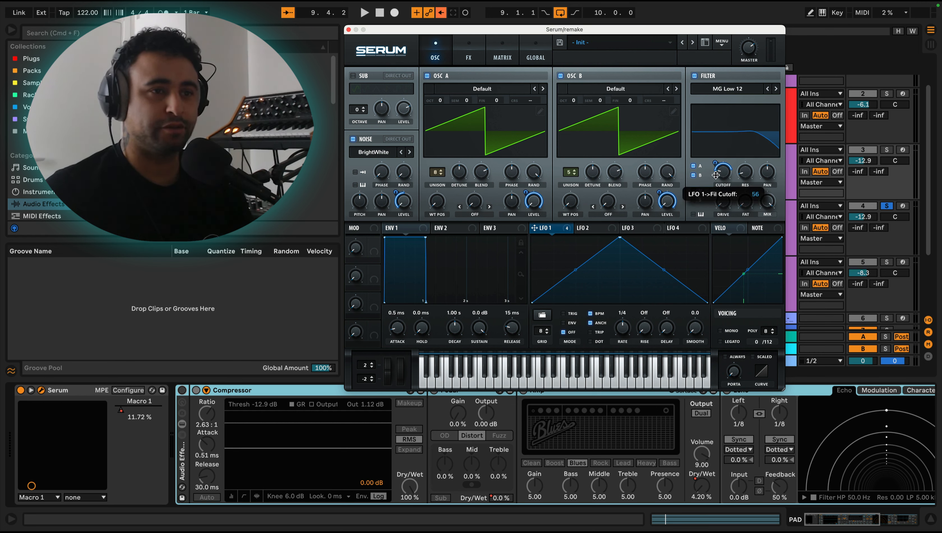
{"action": "mouse_move", "coordinate": [745, 172]}
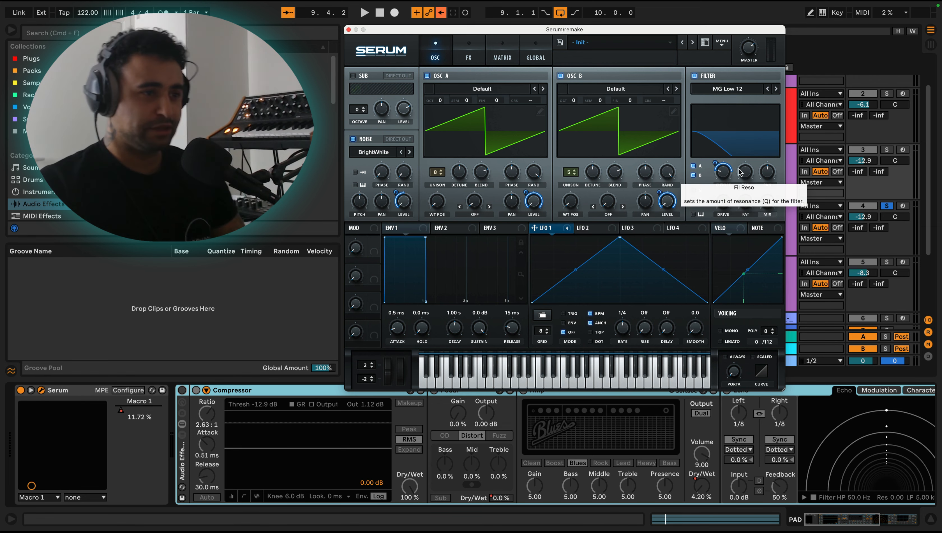
{"action": "mouse_move", "coordinate": [722, 201]}
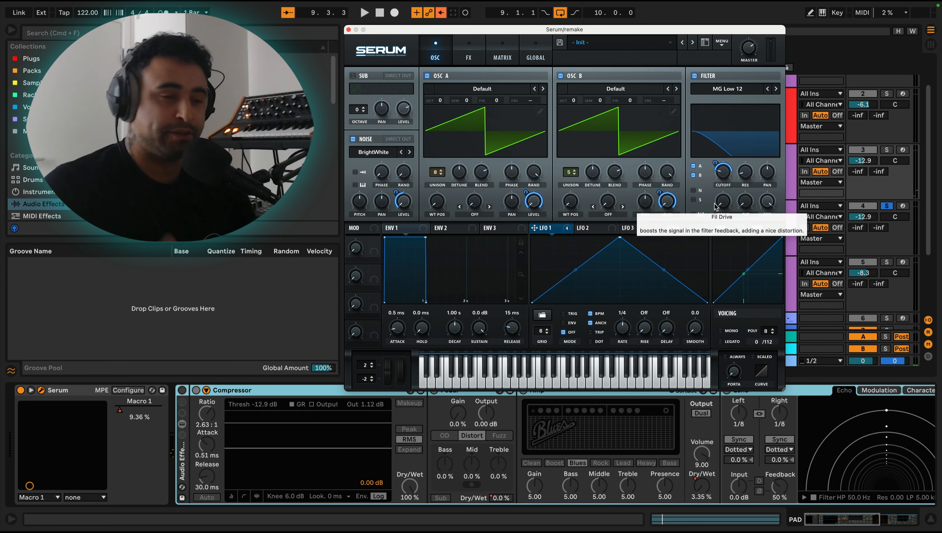
{"action": "mouse_move", "coordinate": [606, 251]}
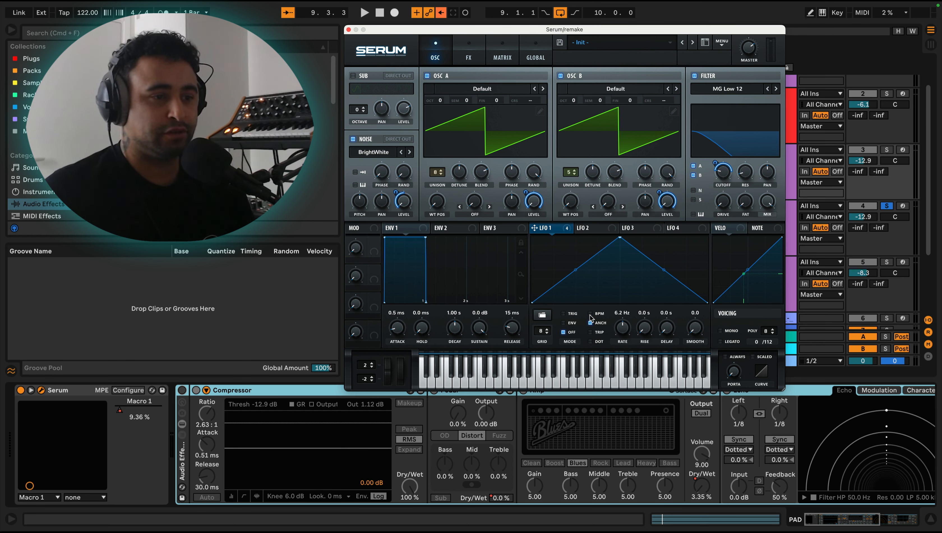
{"action": "mouse_move", "coordinate": [591, 314]}
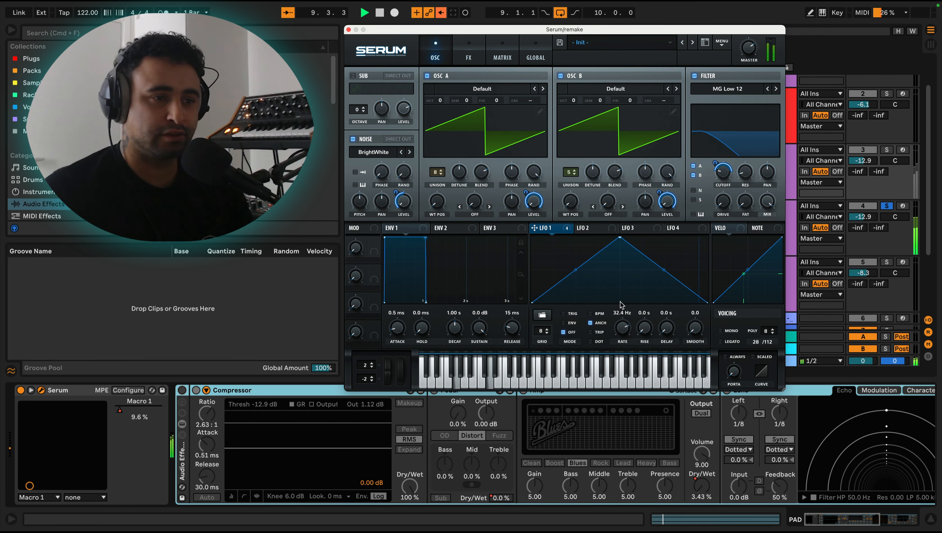
Assign Macro 1 to the LFO 1 rate from 0.1 Hz and raise Macro 1 to about 70%.
{"action": "left_click_drag", "start_coordinate": [622, 327], "coordinate": [622, 336]}
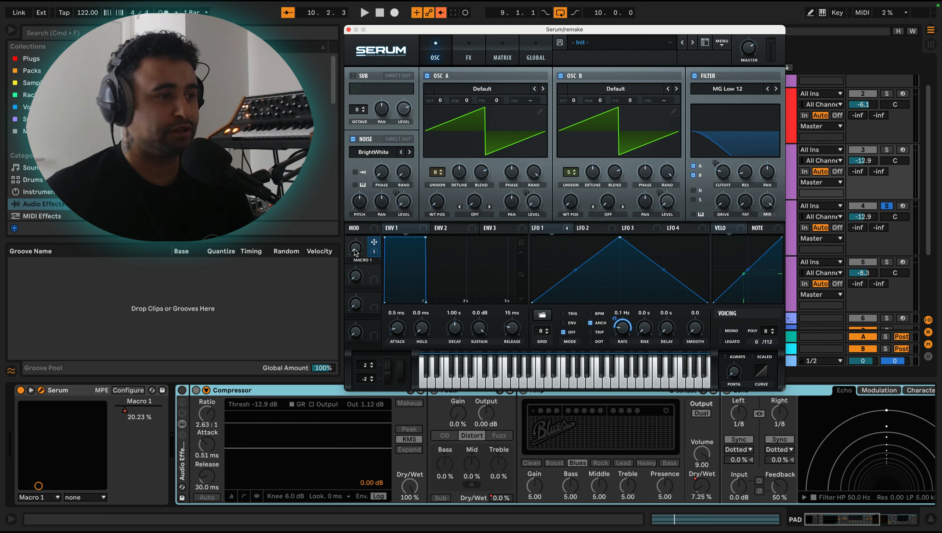
{"action": "left_click_drag", "start_coordinate": [355, 243], "coordinate": [355, 258]}
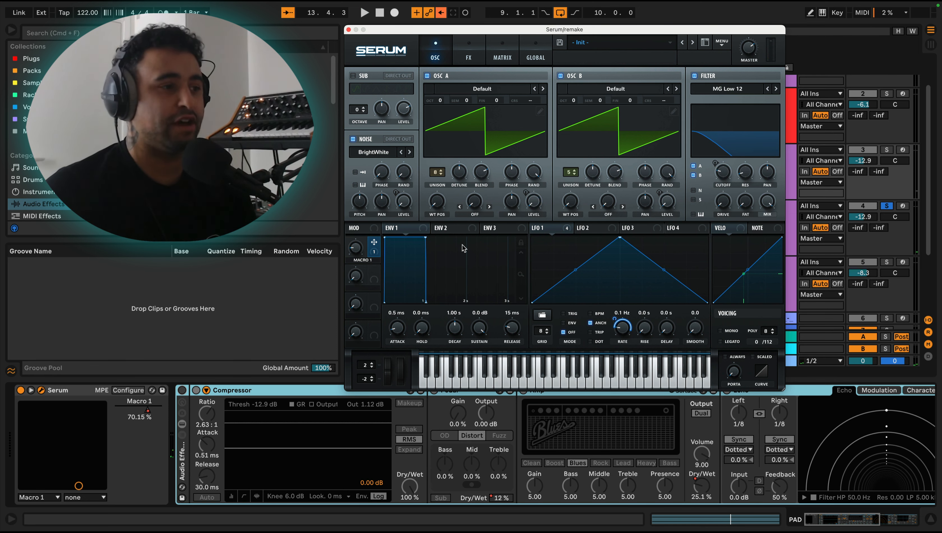
On the FX page raise the ping-pong delay's filter frequency, then turn Macro 1 back down.
{"action": "left_click", "coordinate": [468, 50]}
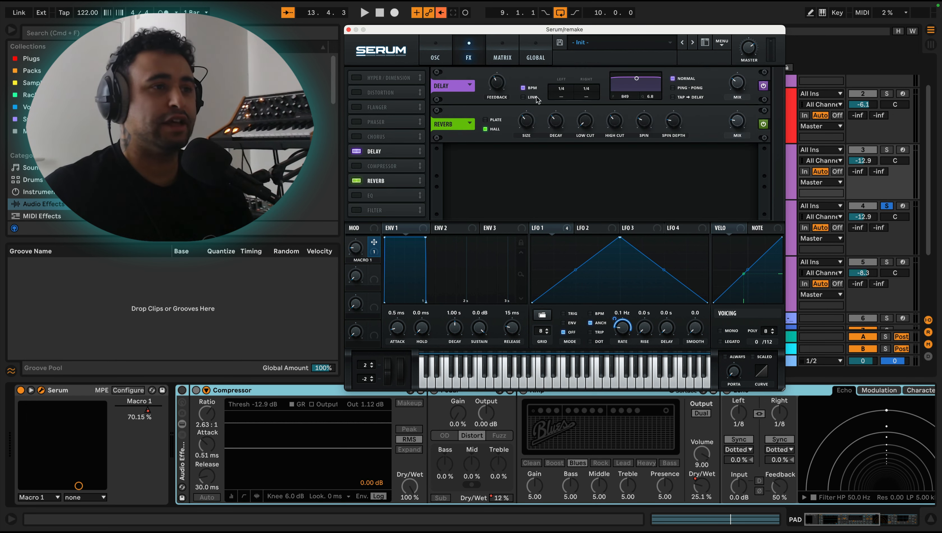
{"action": "left_click_drag", "start_coordinate": [631, 82], "coordinate": [646, 94]}
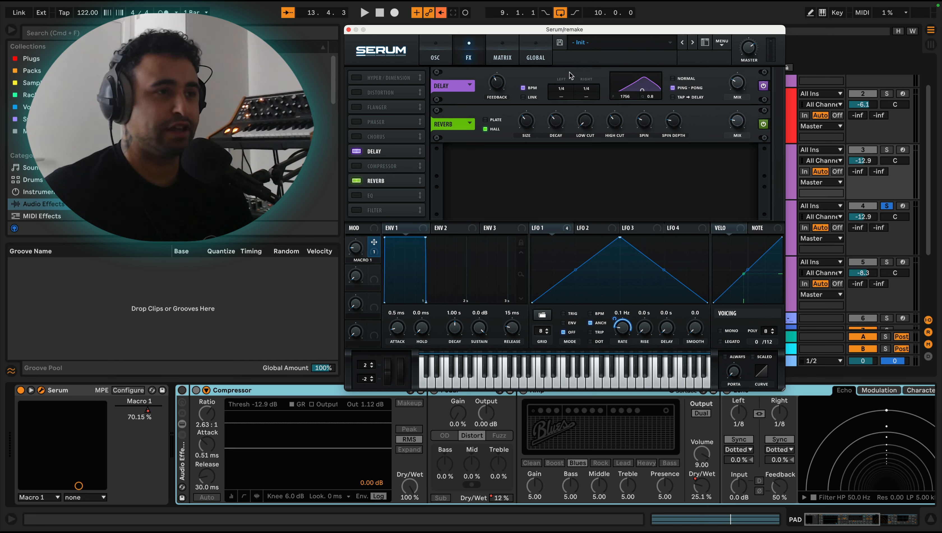
{"action": "mouse_move", "coordinate": [755, 83]}
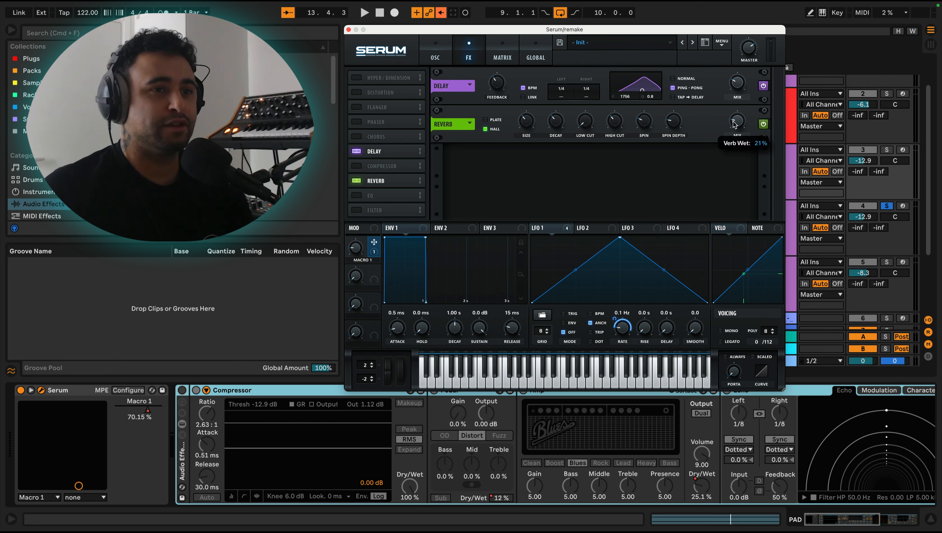
{"action": "mouse_move", "coordinate": [586, 110]}
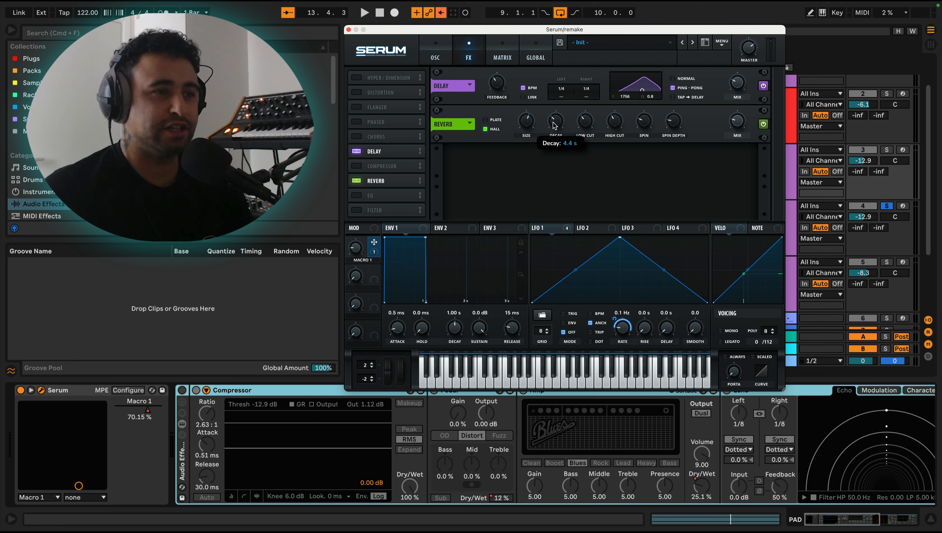
{"action": "mouse_move", "coordinate": [739, 126]}
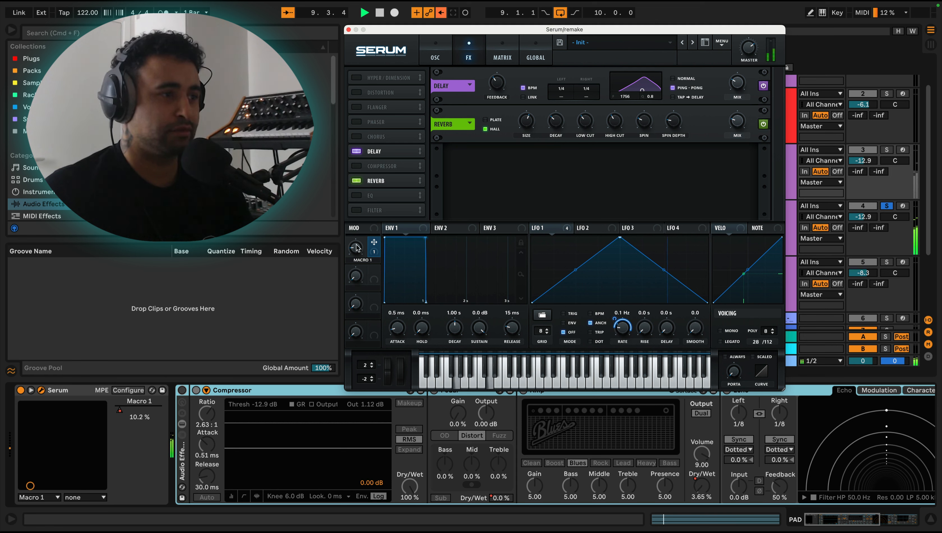
{"action": "left_click_drag", "start_coordinate": [355, 246], "coordinate": [355, 238]}
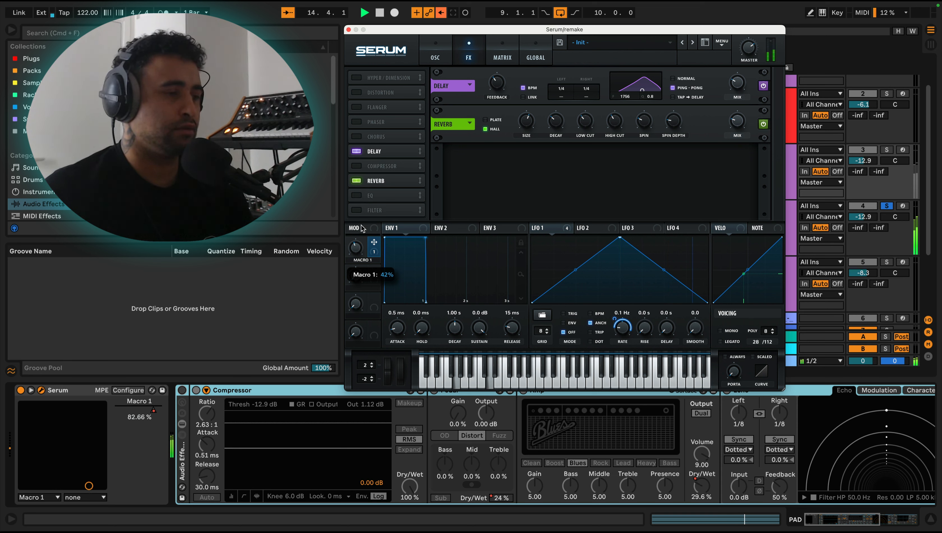
Raise the Serum device's Macro 1 knob to about 99%.
{"action": "left_click_drag", "start_coordinate": [355, 248], "coordinate": [372, 274]}
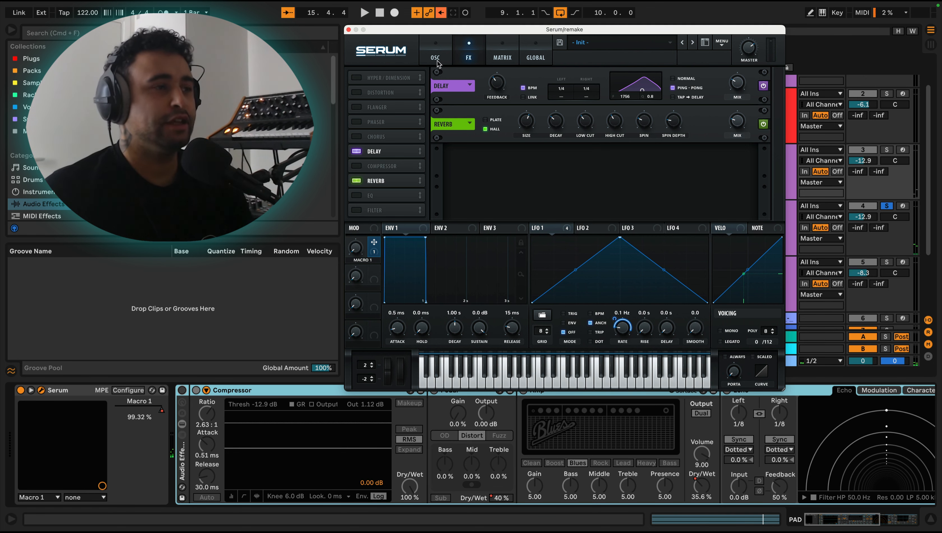
Show the OSC page and settle on ENV 2 for a 2.94 s decay with 0% sustain.
{"action": "left_click", "coordinate": [435, 50]}
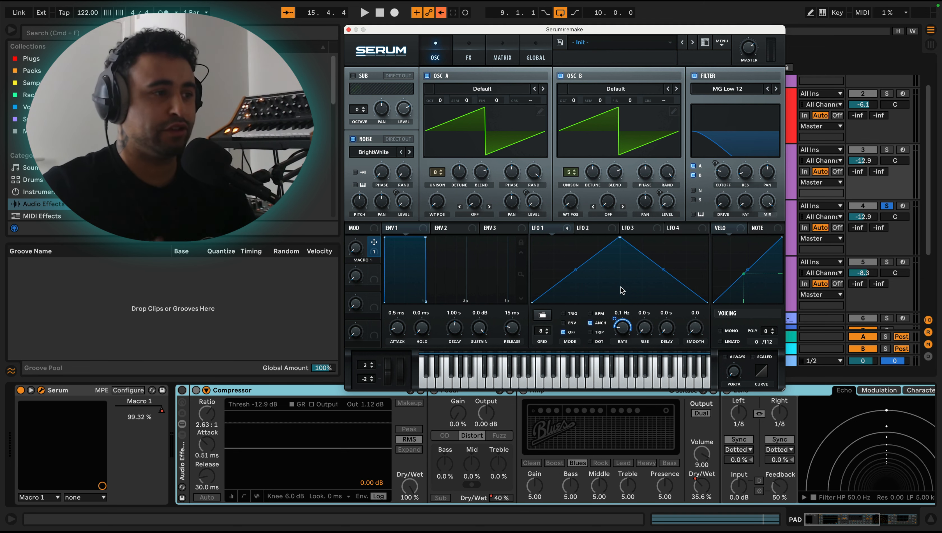
{"action": "mouse_move", "coordinate": [571, 258]}
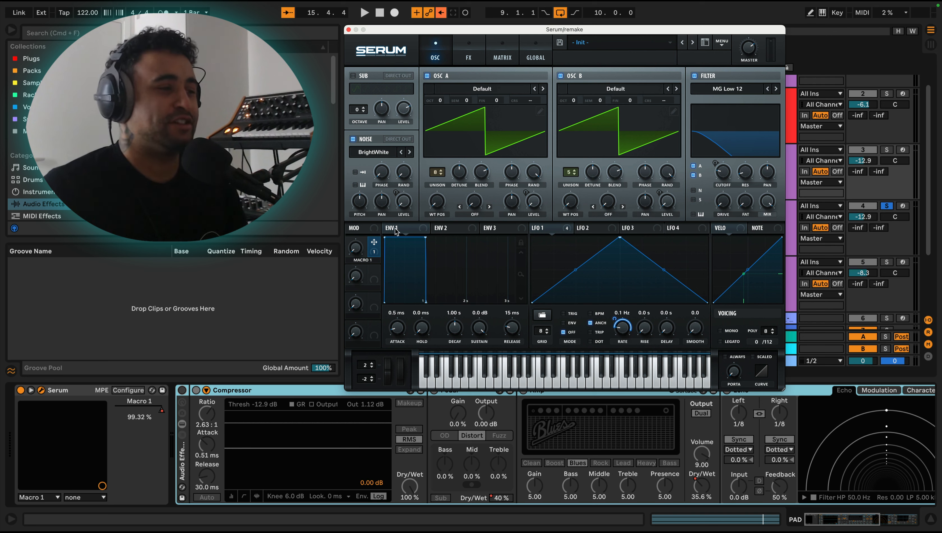
{"action": "left_click", "coordinate": [592, 228]}
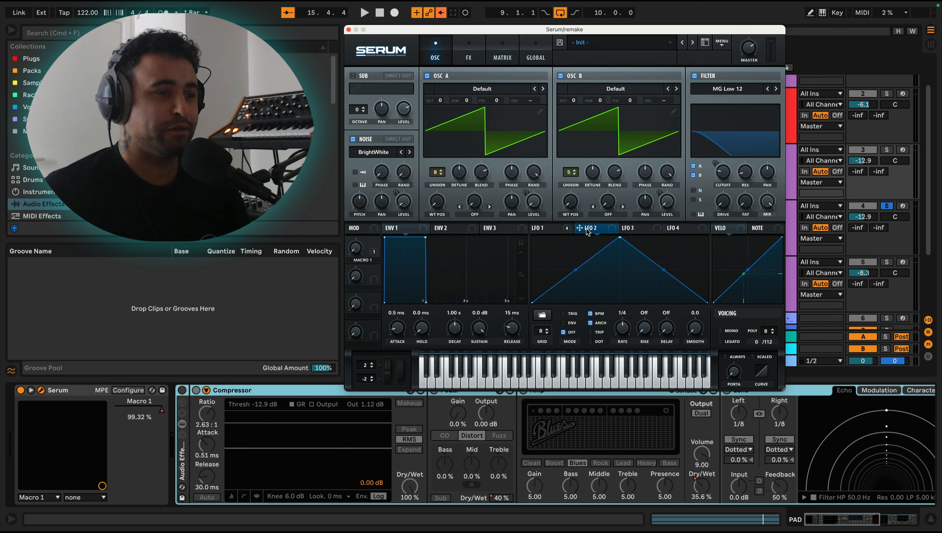
{"action": "left_click", "coordinate": [447, 228]}
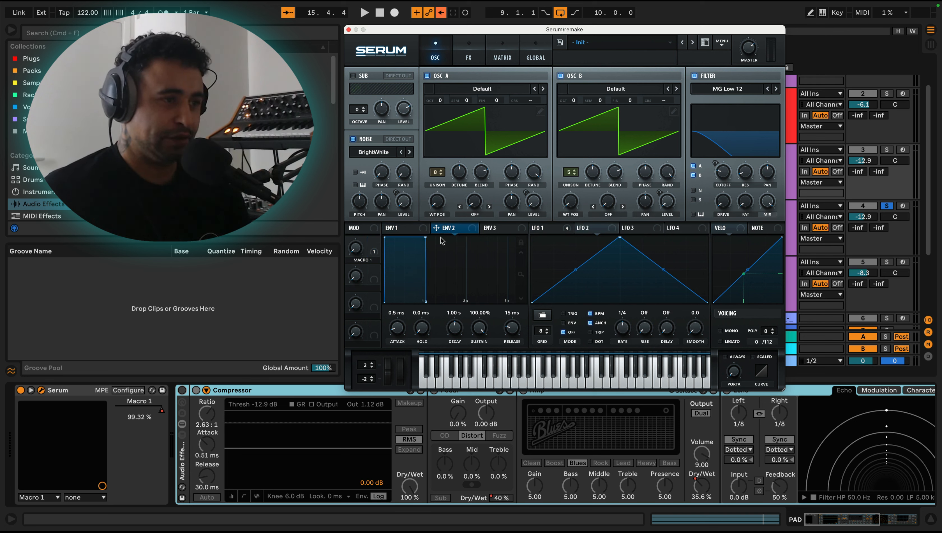
{"action": "mouse_move", "coordinate": [442, 239]}
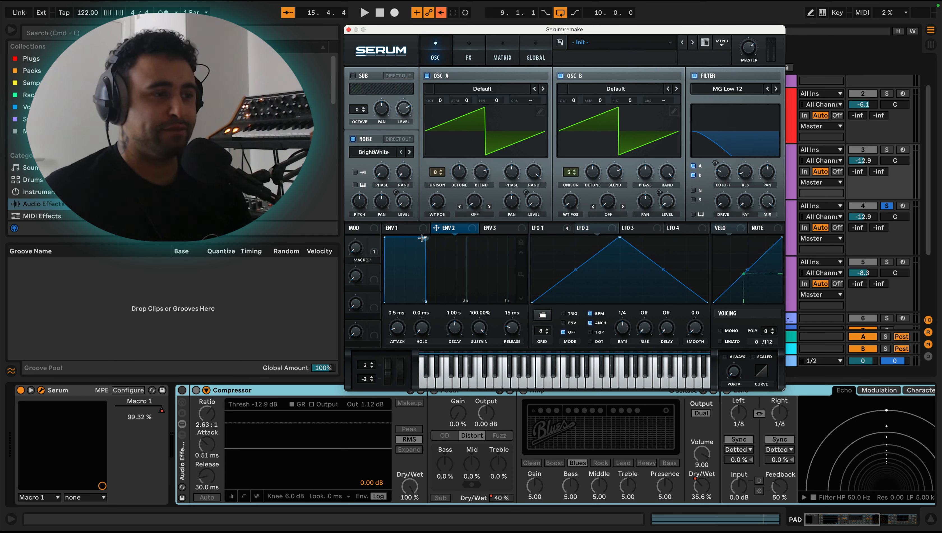
{"action": "left_click", "coordinate": [405, 228]}
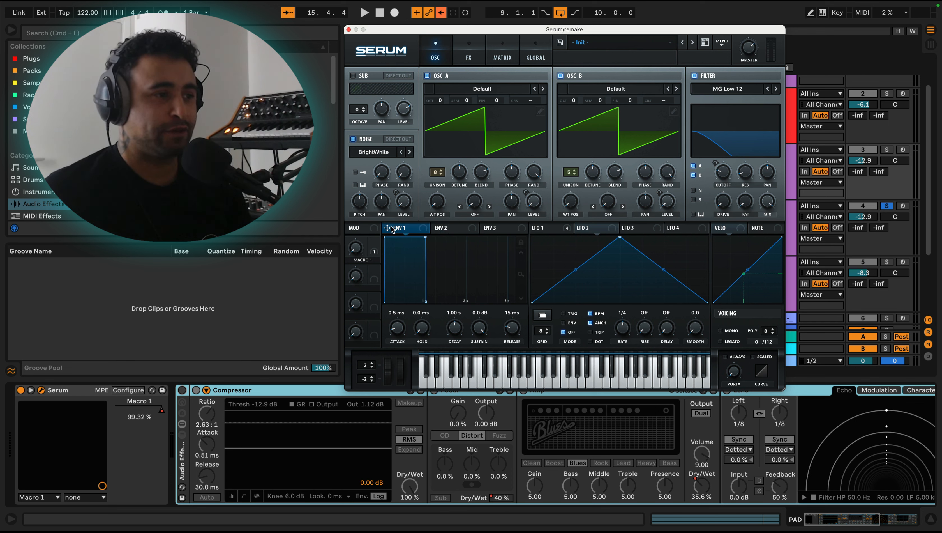
{"action": "mouse_move", "coordinate": [405, 229]}
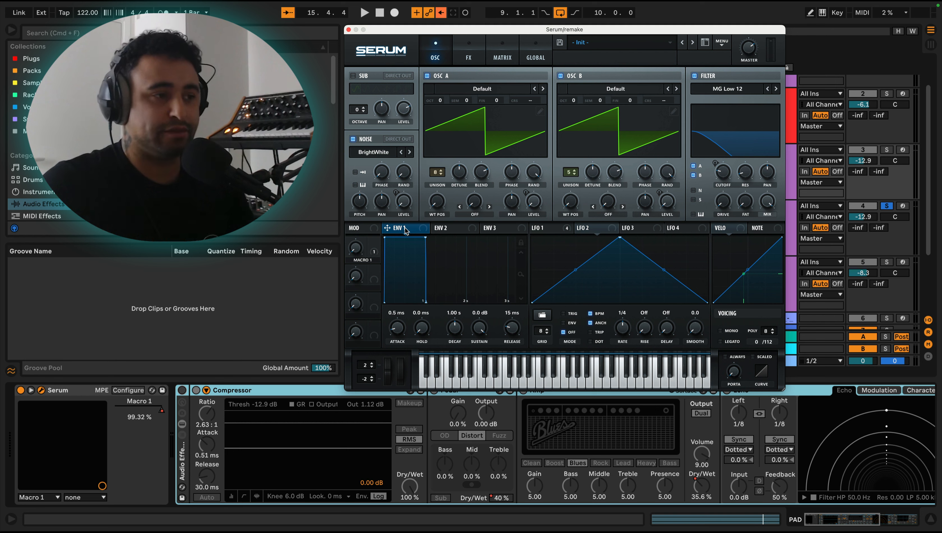
{"action": "mouse_move", "coordinate": [445, 234]}
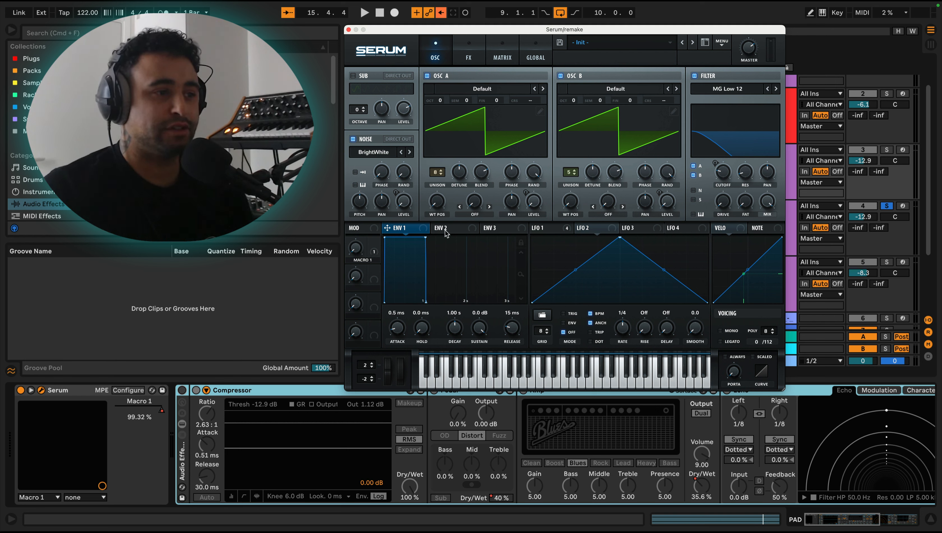
{"action": "left_click", "coordinate": [444, 228]}
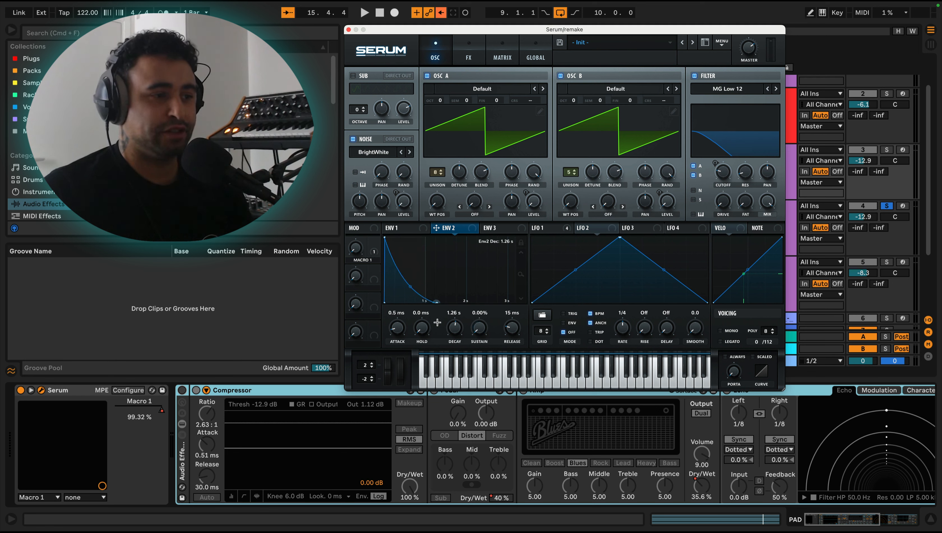
{"action": "mouse_move", "coordinate": [454, 328]}
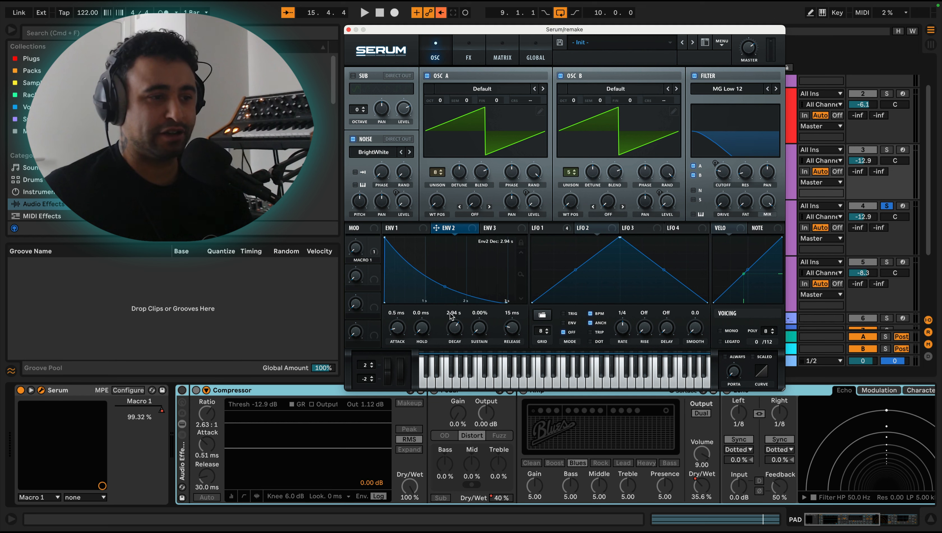
Set ENV 2's modulation depth on LFO 1 rate and lengthen its decay to 4.76 s.
{"action": "right_click", "coordinate": [370, 251]}
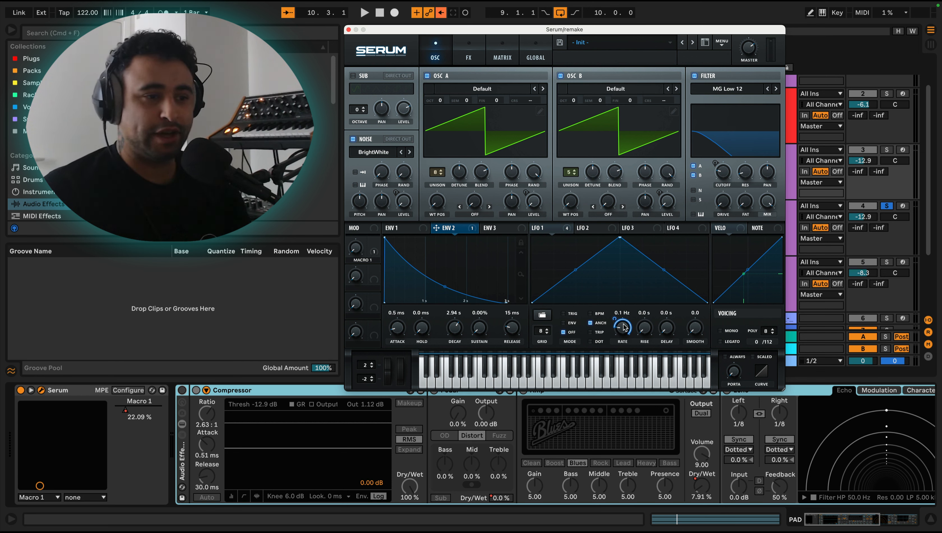
{"action": "left_click_drag", "start_coordinate": [622, 326], "coordinate": [622, 301]}
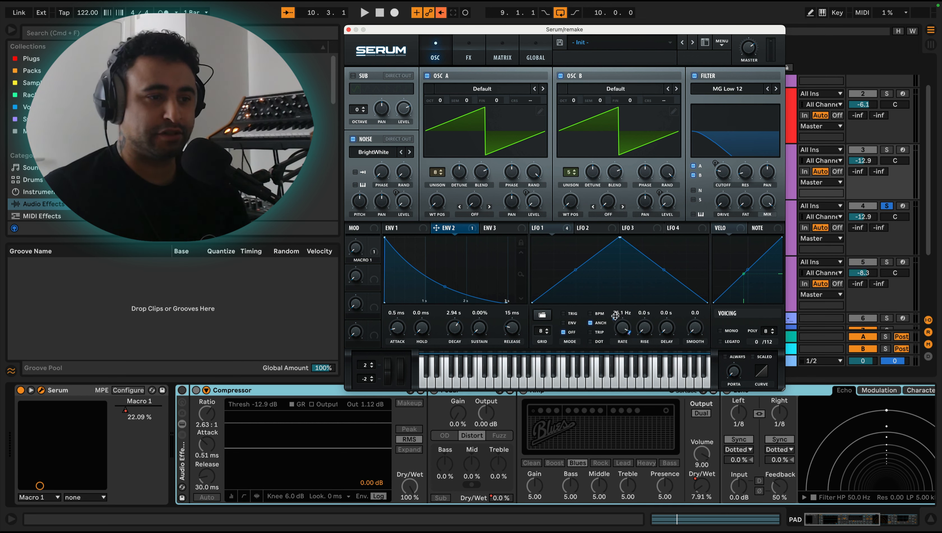
{"action": "left_click_drag", "start_coordinate": [621, 326], "coordinate": [622, 337]}
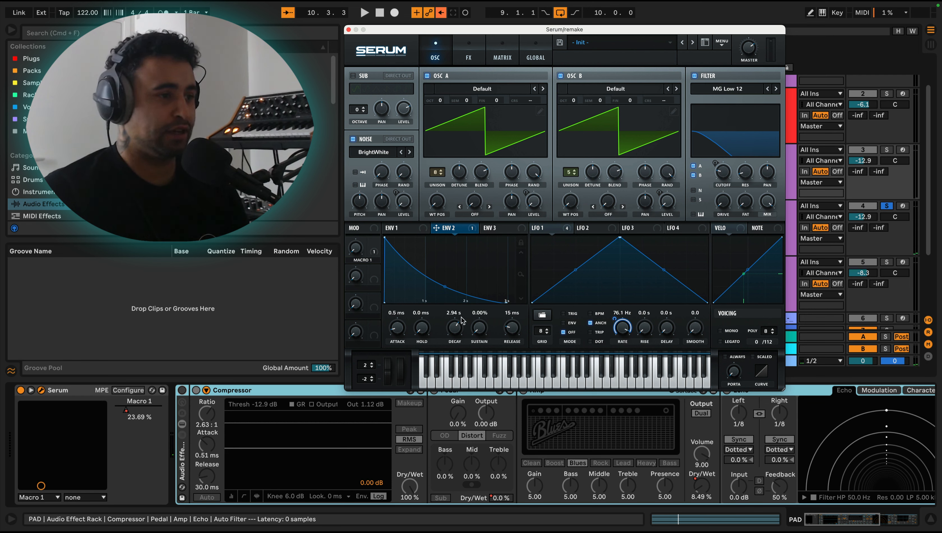
{"action": "left_click_drag", "start_coordinate": [454, 324], "coordinate": [463, 313]}
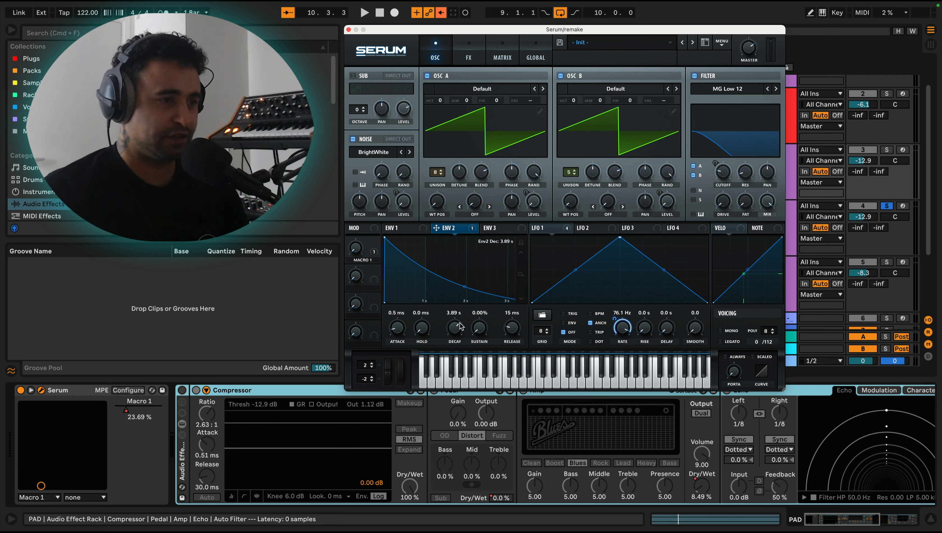
{"action": "left_click", "coordinate": [362, 12]}
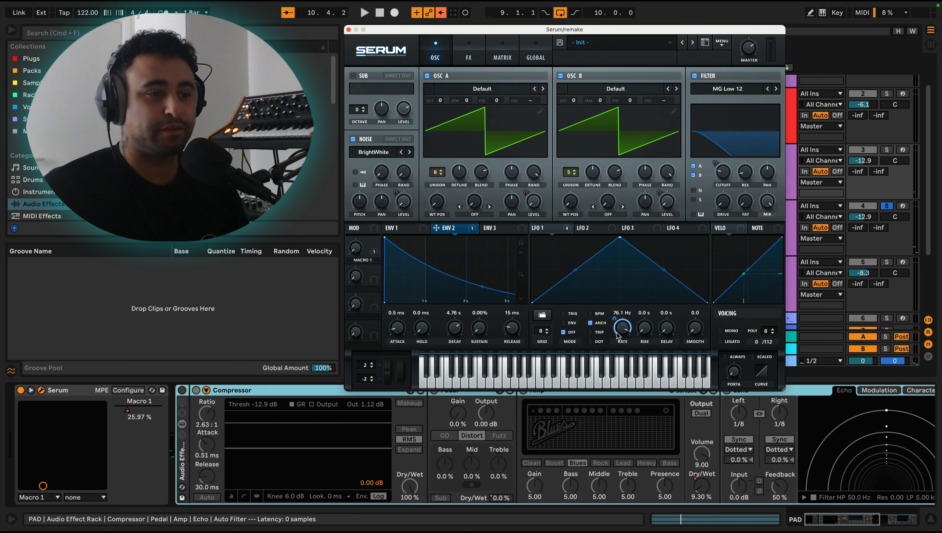
{"action": "mouse_move", "coordinate": [622, 327]}
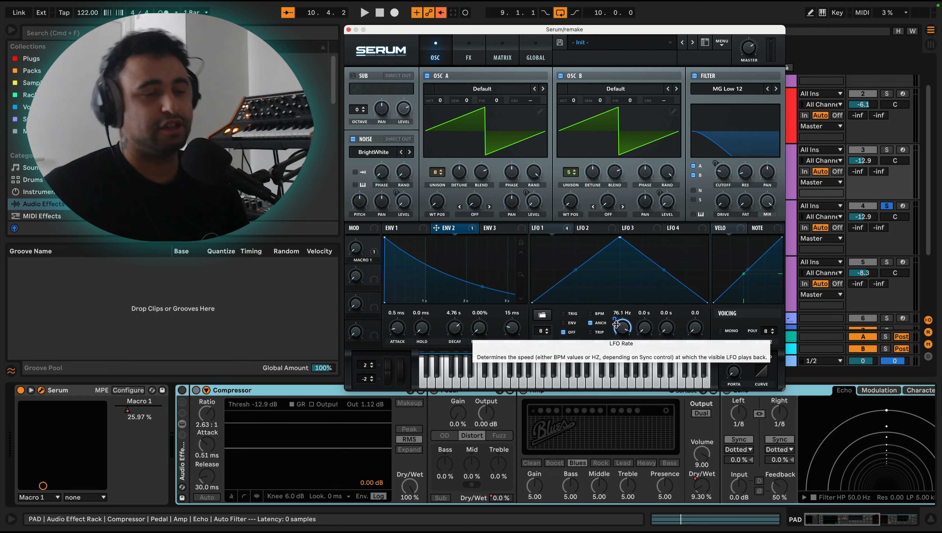
{"action": "mouse_move", "coordinate": [599, 222]}
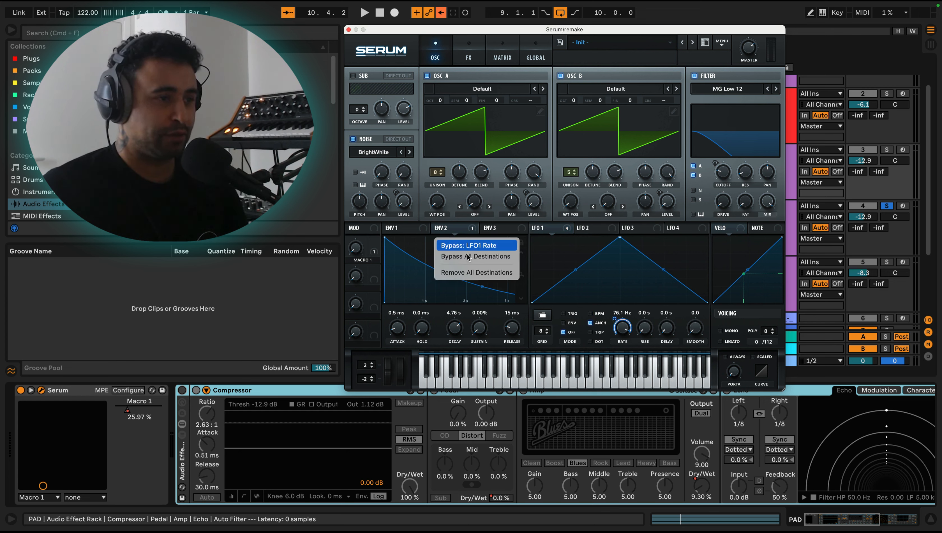
{"action": "left_click", "coordinate": [475, 245]}
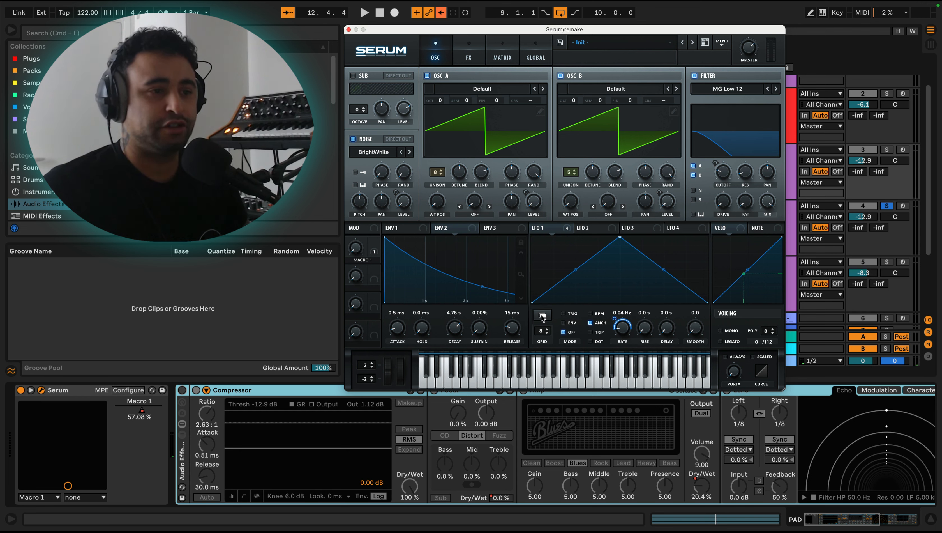
{"action": "mouse_move", "coordinate": [541, 315]}
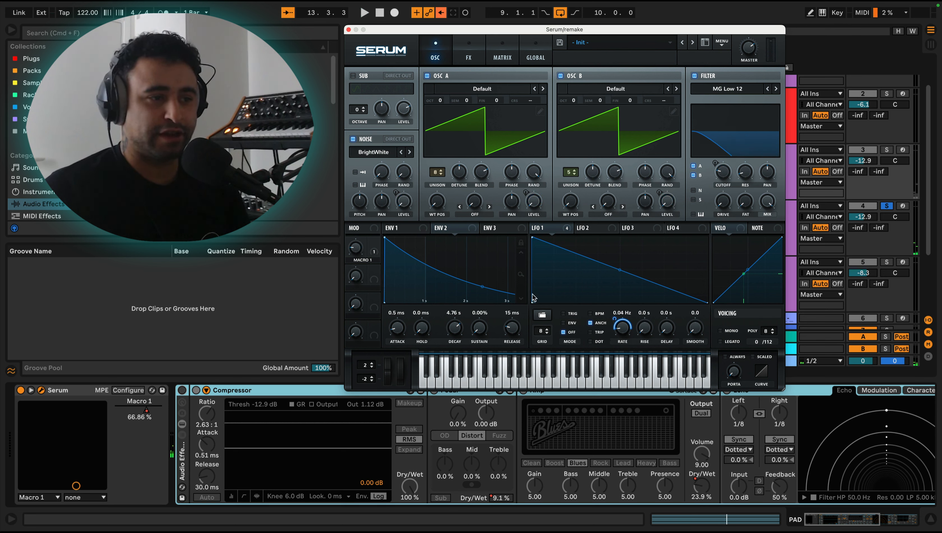
{"action": "mouse_move", "coordinate": [690, 303]}
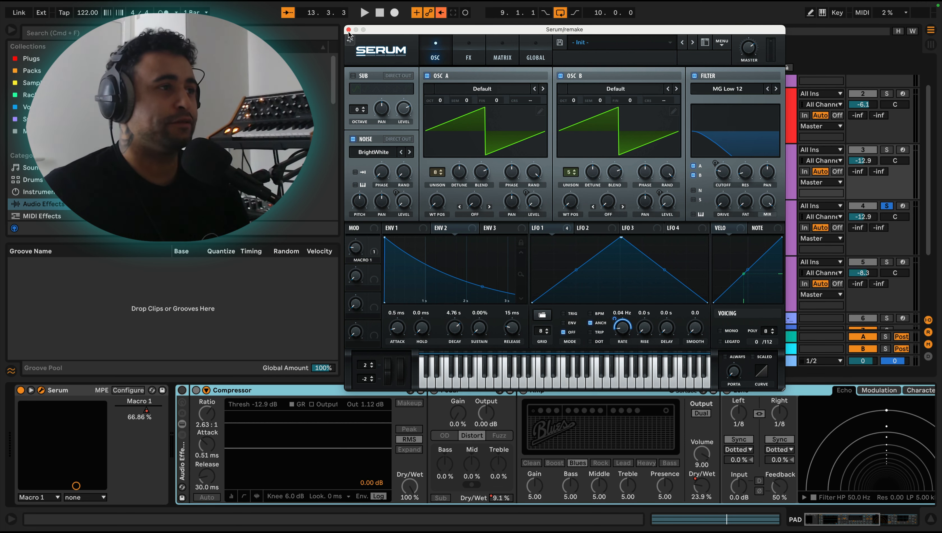
Close the Serum window, select the PAD track's Compressor and start arrangement playback.
{"action": "left_click", "coordinate": [348, 29]}
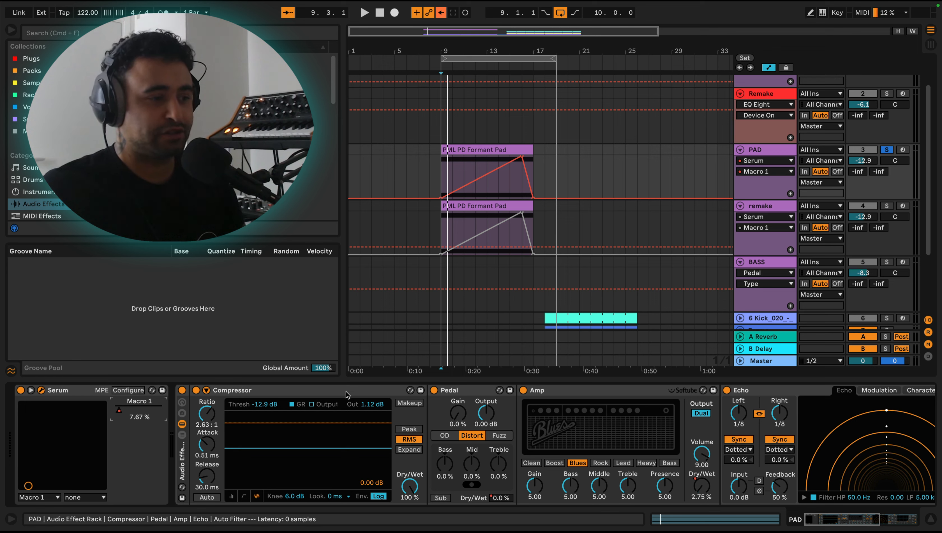
{"action": "left_click", "coordinate": [231, 390]}
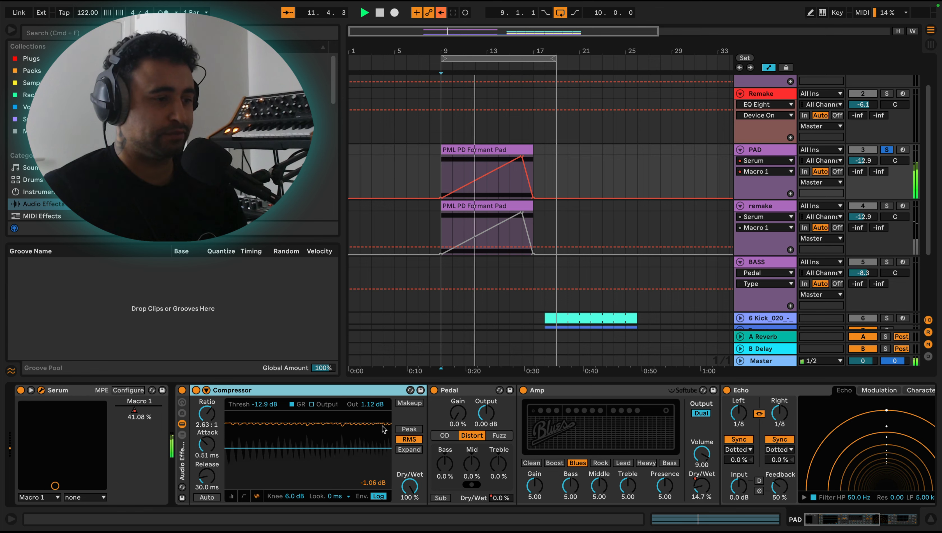
{"action": "left_click_drag", "start_coordinate": [56, 485], "coordinate": [67, 485]}
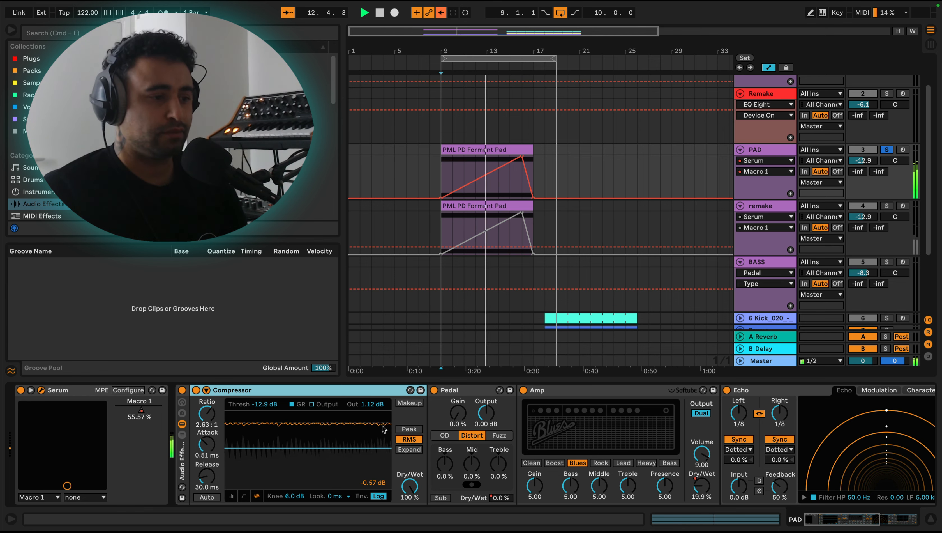